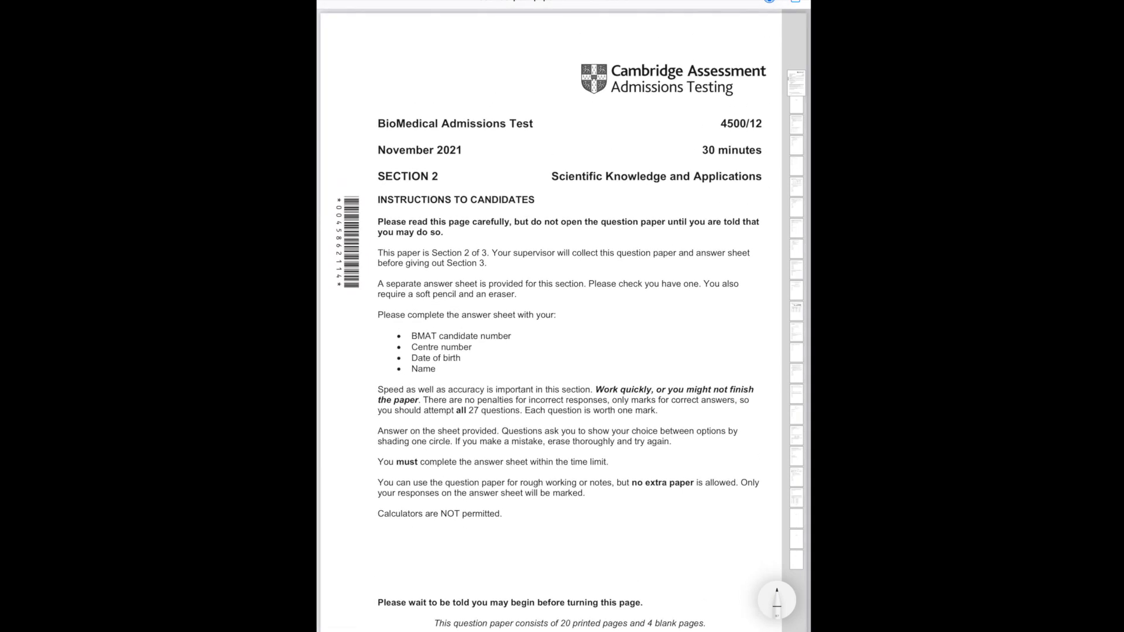
Scroll from the cover past the blank page to bring question 1 into view for markup
scroll("down", 3)
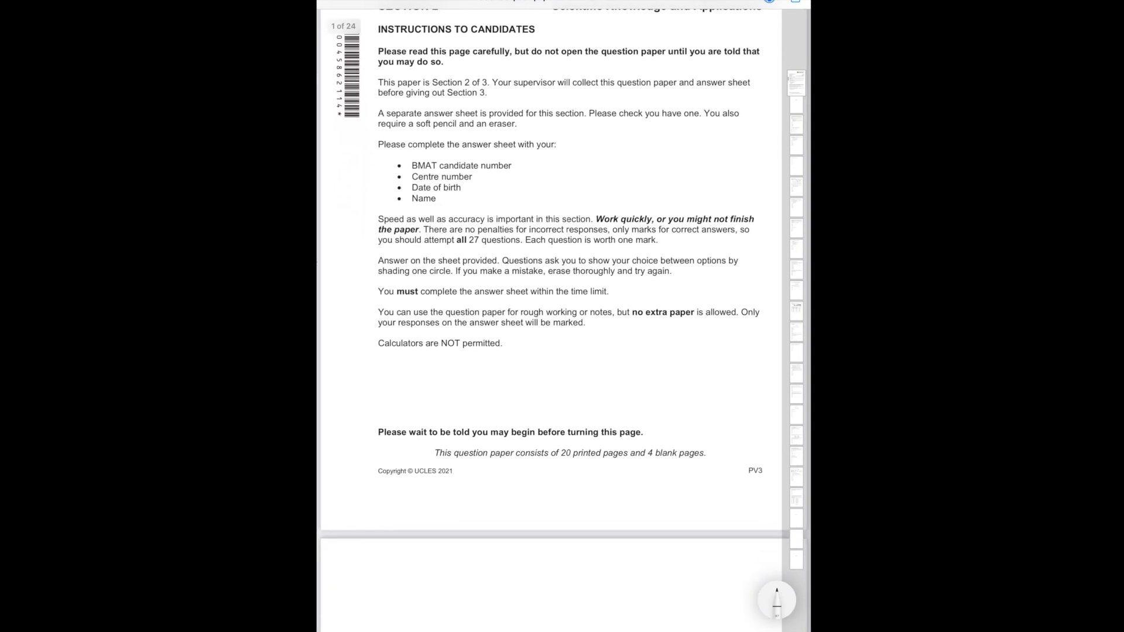
scroll("down", 3)
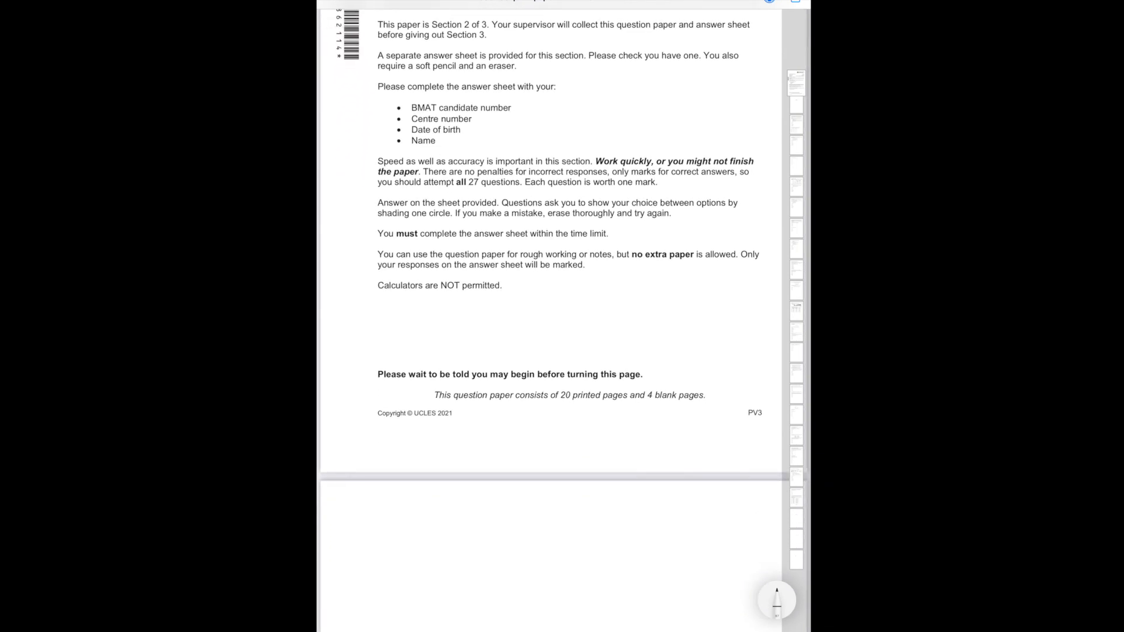
scroll("down", 3)
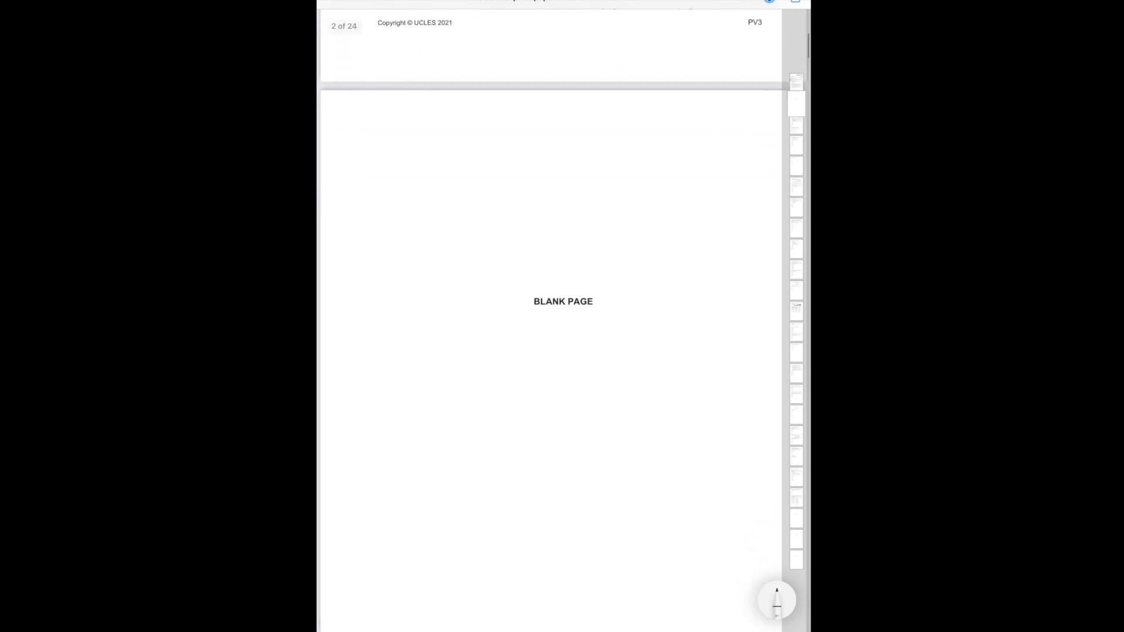
scroll("down", 3)
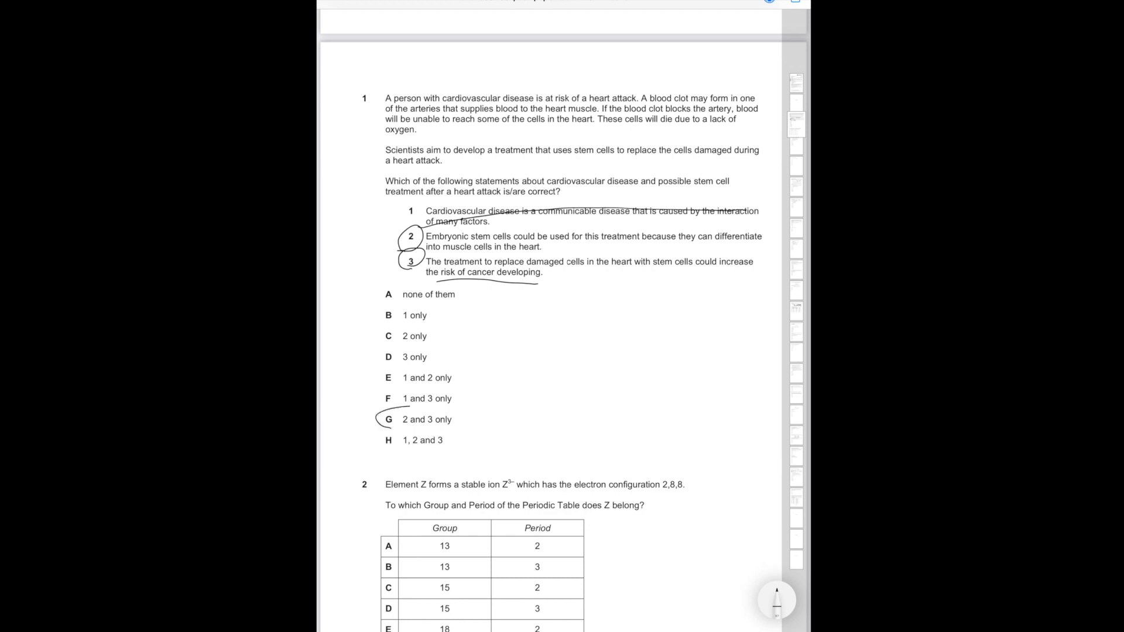
scroll("up", 3)
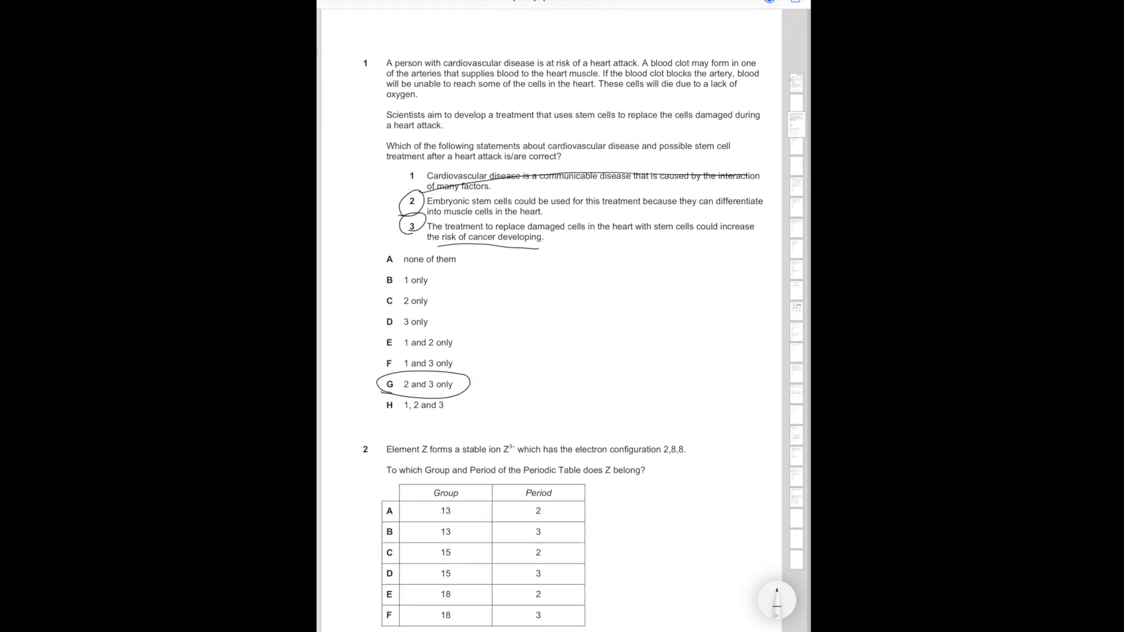
Scroll to question 2 and note the 2,8,5 configuration, group 15, period 3, answer D
scroll("down", 3)
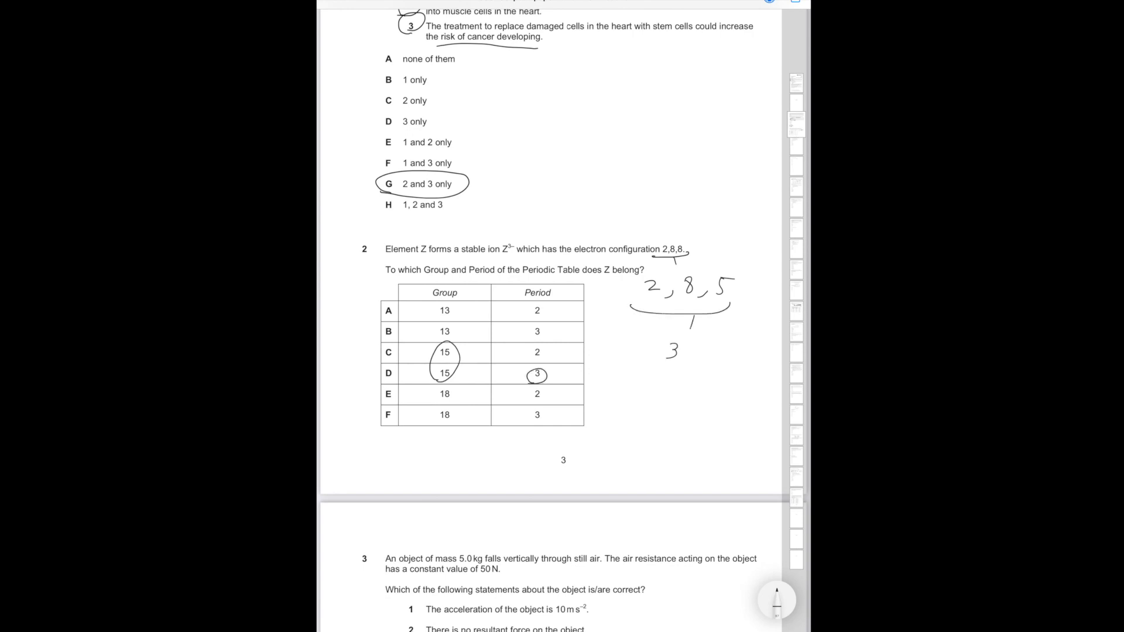
scroll("down", 3)
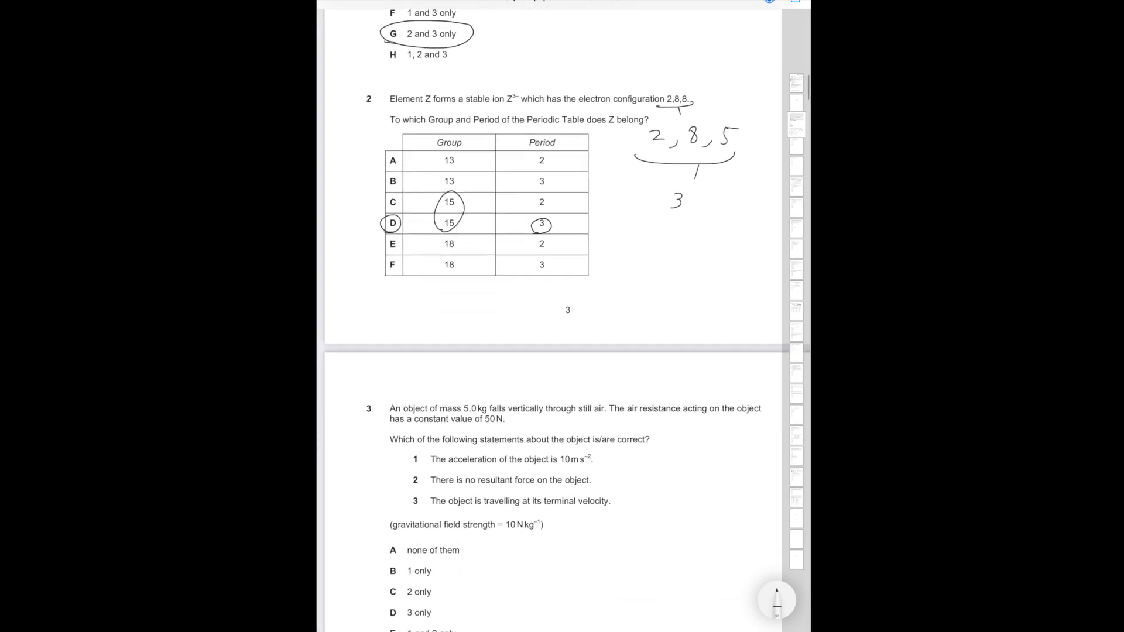
Scroll to question 3 and handwrite the 50 N weight and zero resultant force working, circling G
scroll("down", 3)
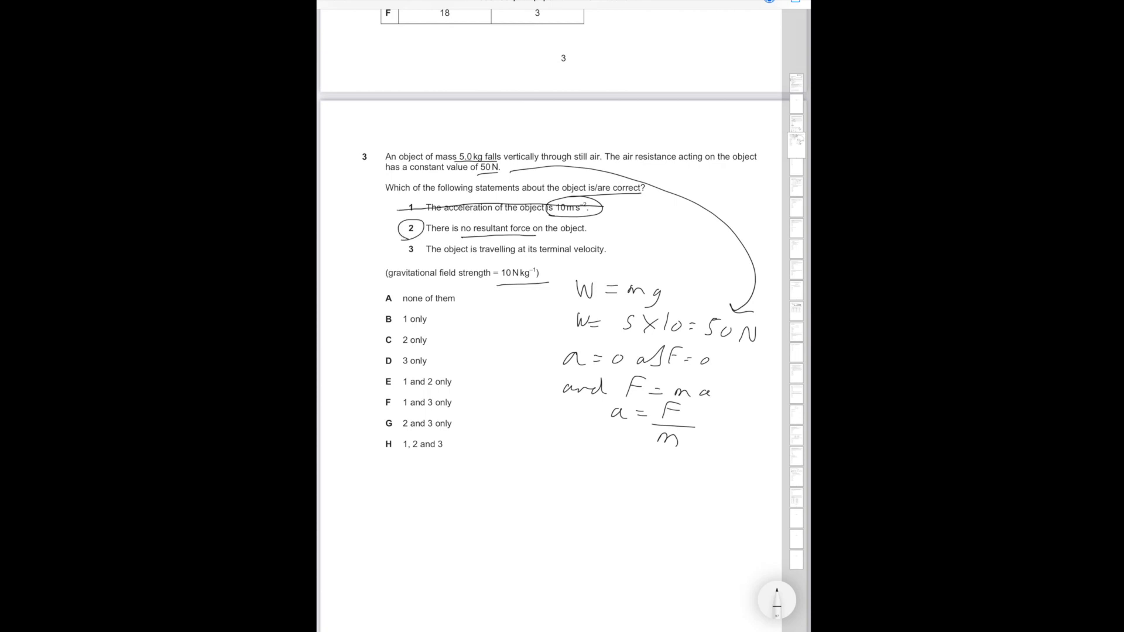
left_click(595, 228)
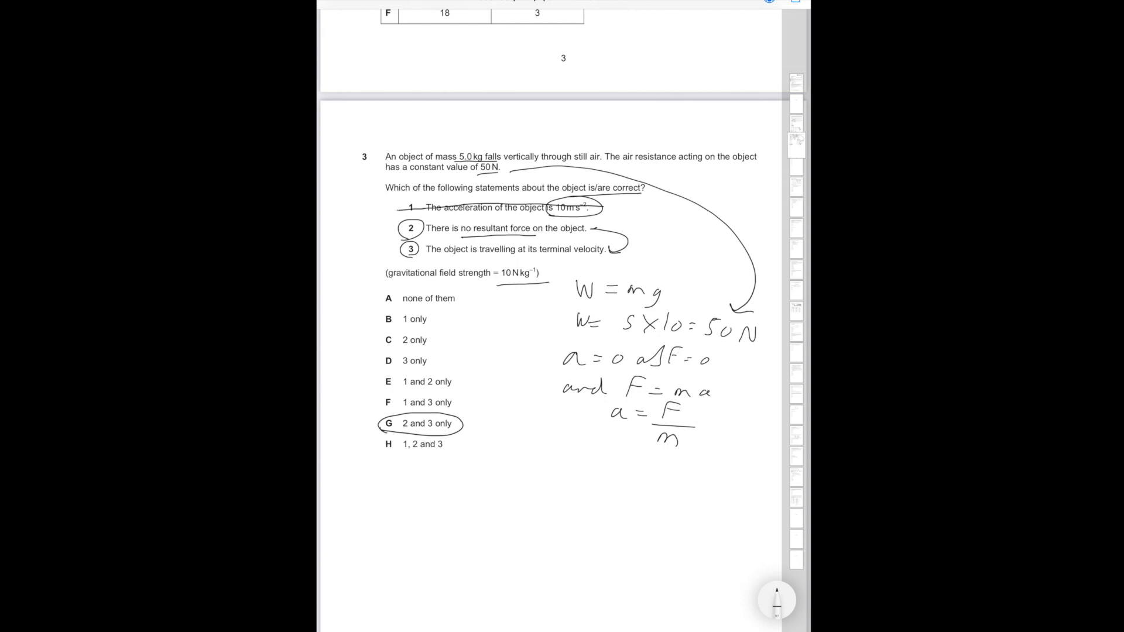
scroll("down", 3)
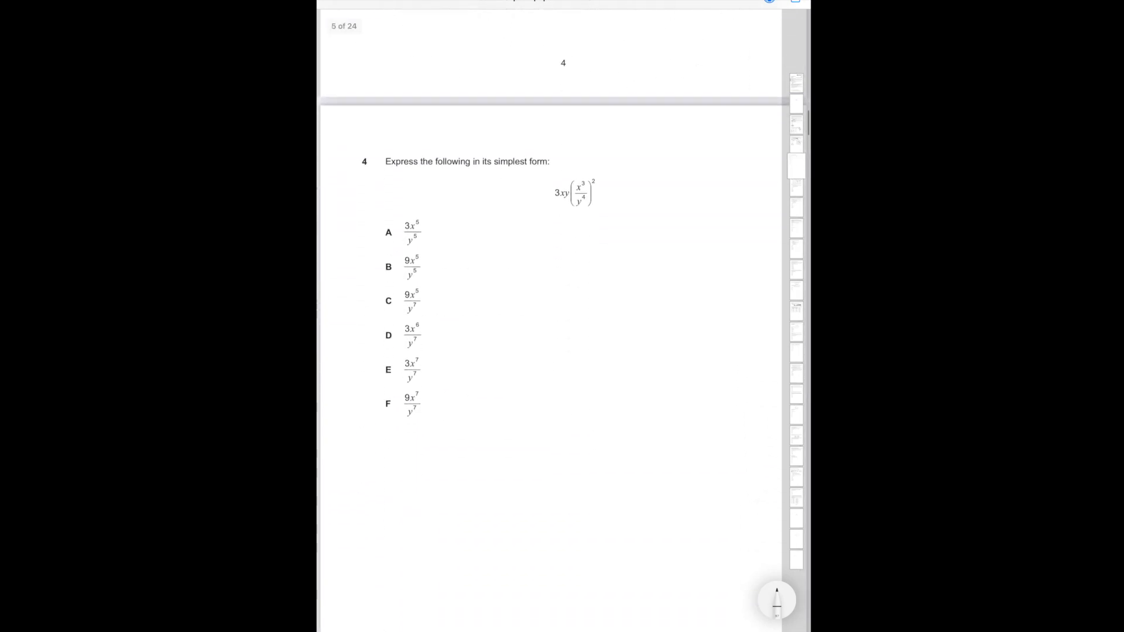
Handwrite question 4's index simplification reaching 3x⁷/y⁷ and circle option E
scroll("up", 3)
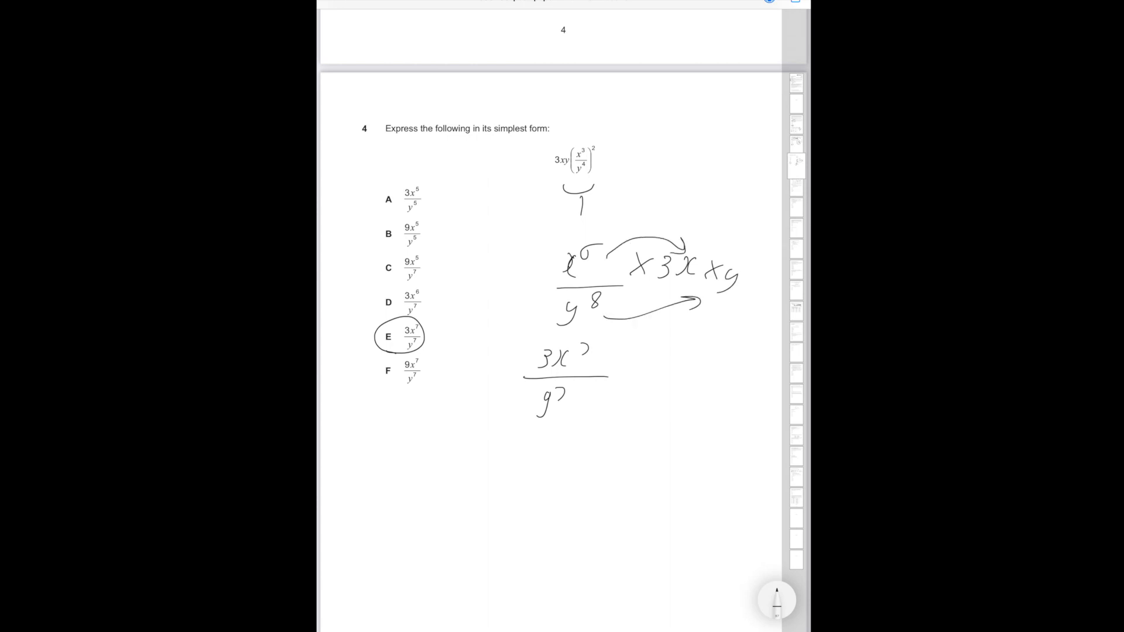
scroll("down", 3)
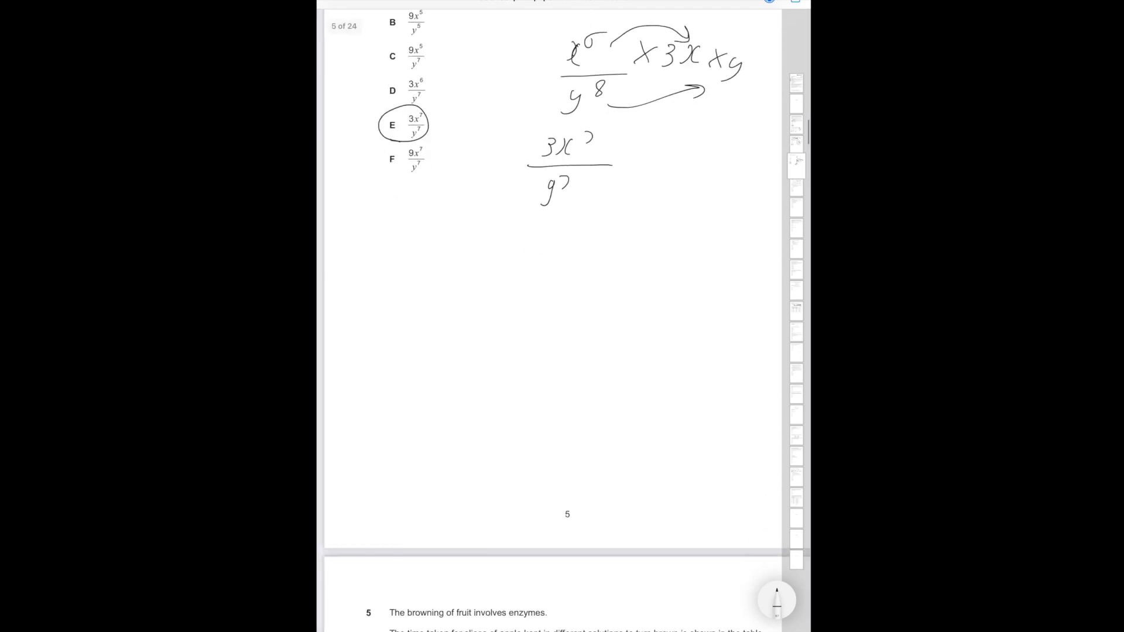
Scroll to question 5, cross out statements 1–3 and circle answer A, none of them
scroll("down", 3)
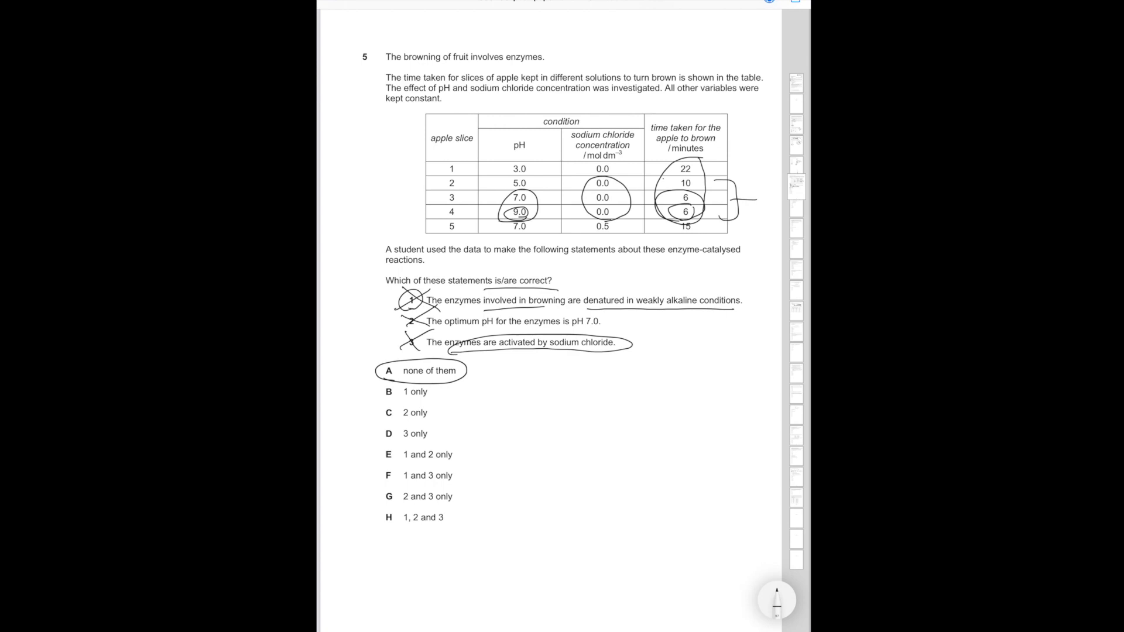
Scroll to question 6, circle ΔH and increasing pressure, cross out increasing temperature
scroll("down", 3)
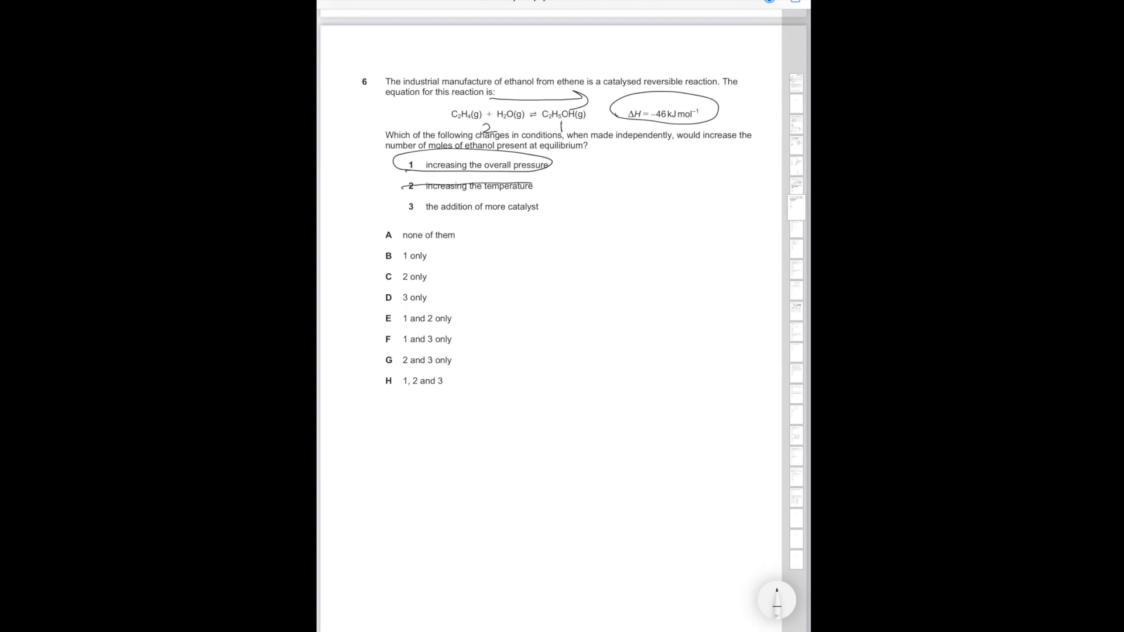
scroll("down", 3)
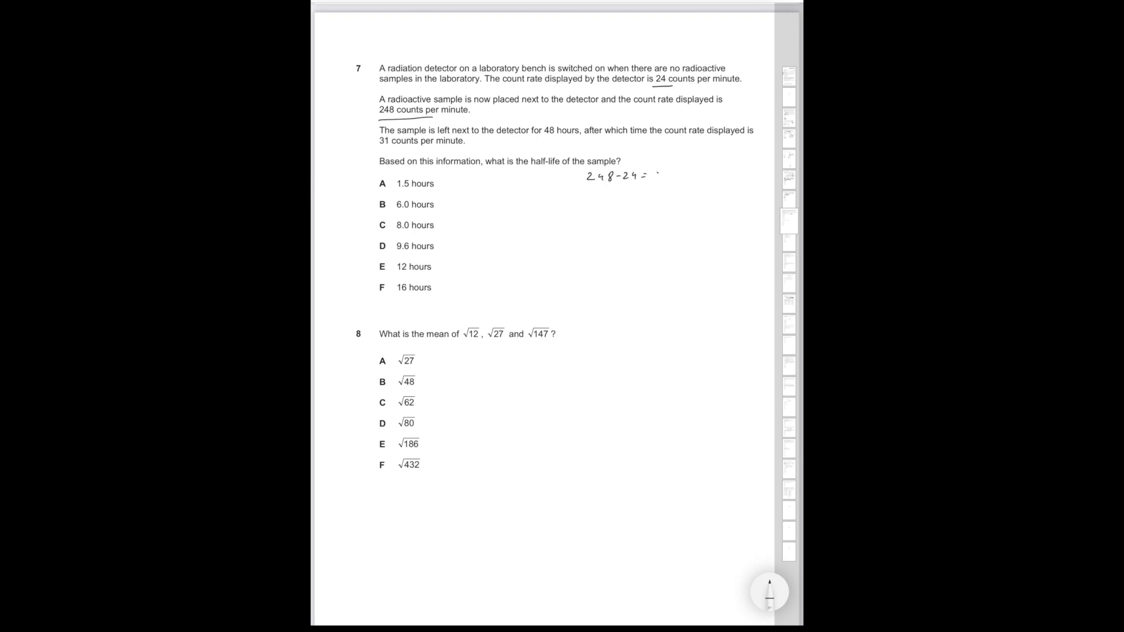
Write 248−24=224 and halve it down 112, 56, 28, 7, circling answer D
type("224")
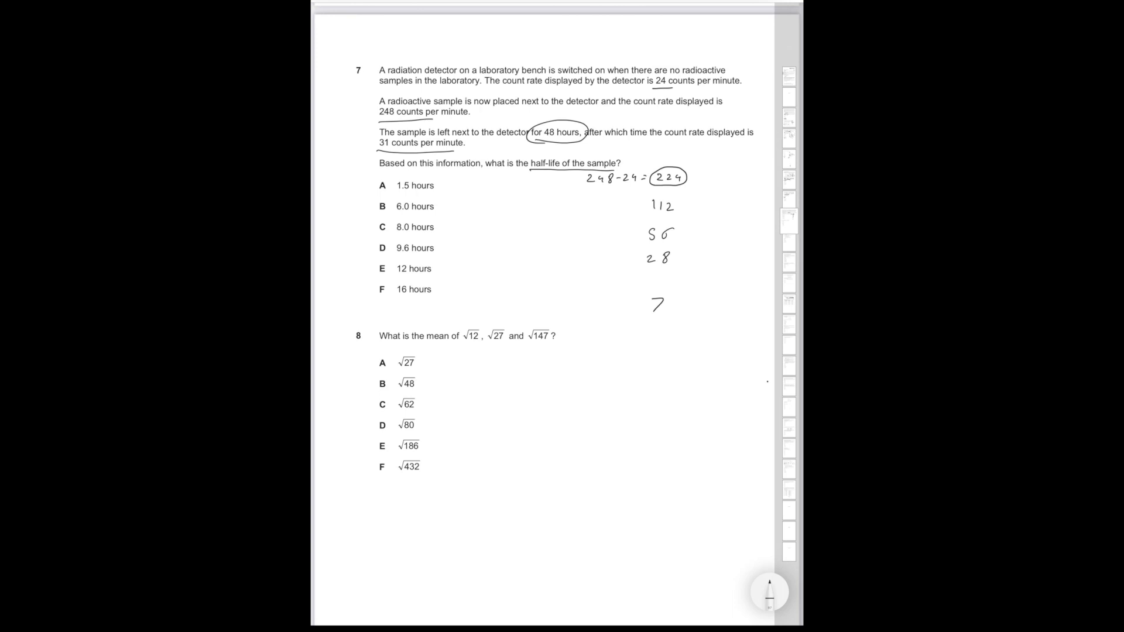
left_click(652, 280)
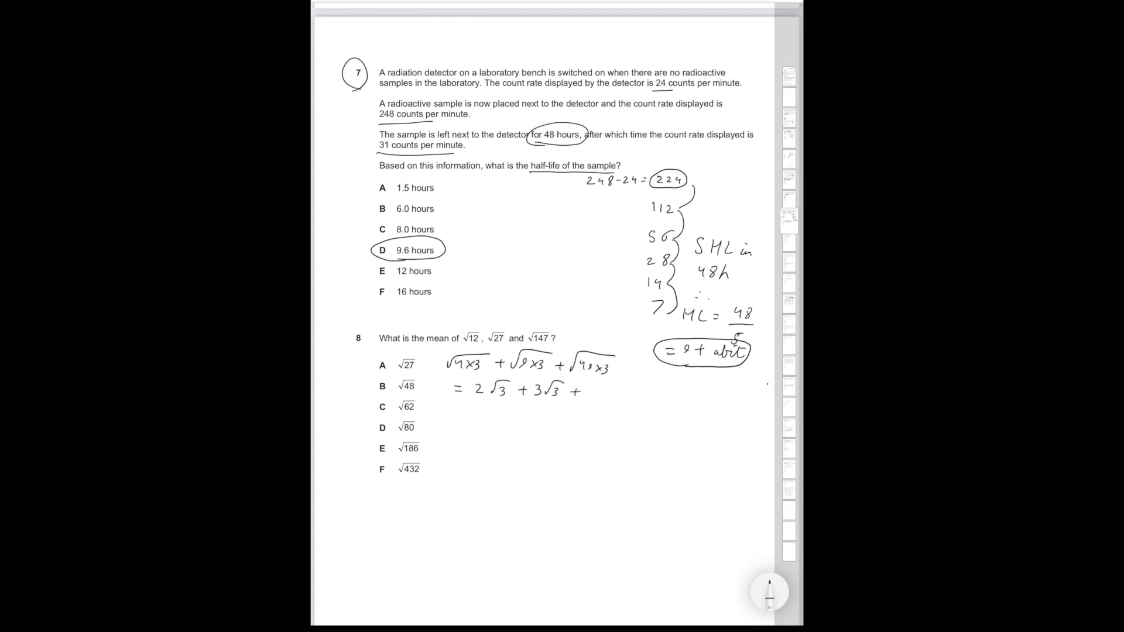
Write each root as a multiple of √3 (e.g. 7√3), reaching mean √48, and circle B
type("7√3")
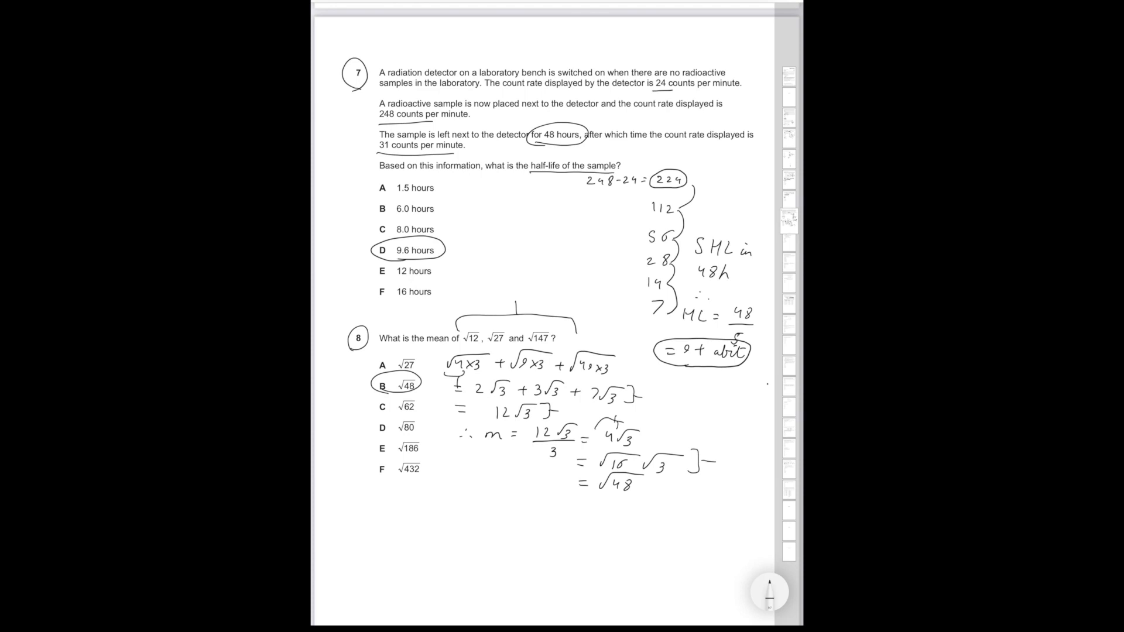
Scroll past page 8 so question 9 on the mature cell lacking nuclear DNA is showing
scroll("down", 3)
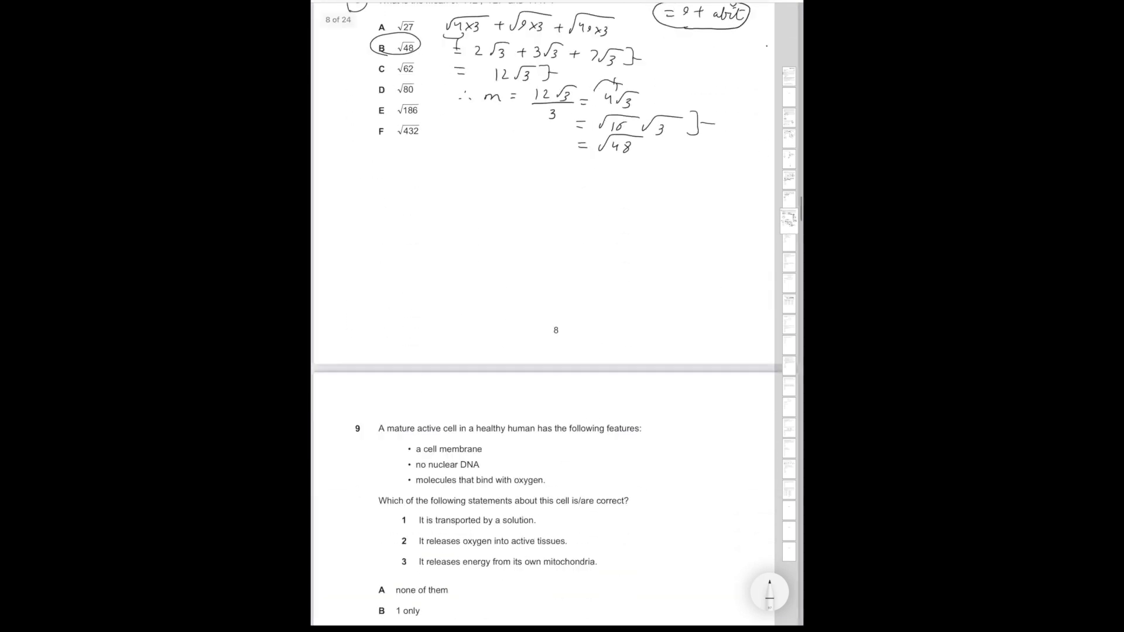
scroll("down", 3)
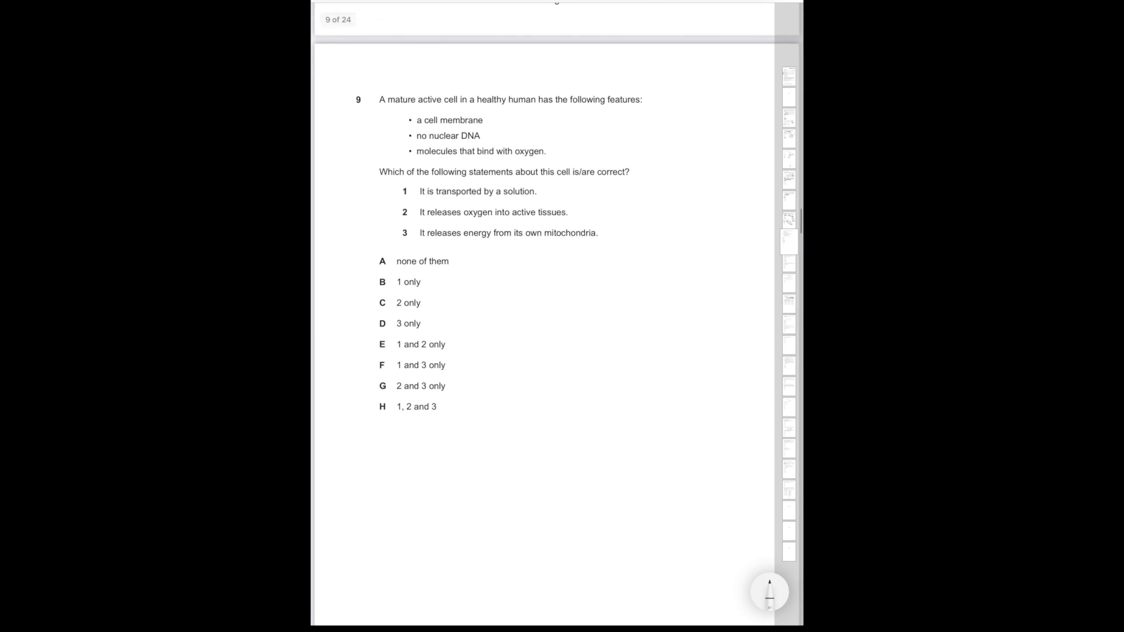